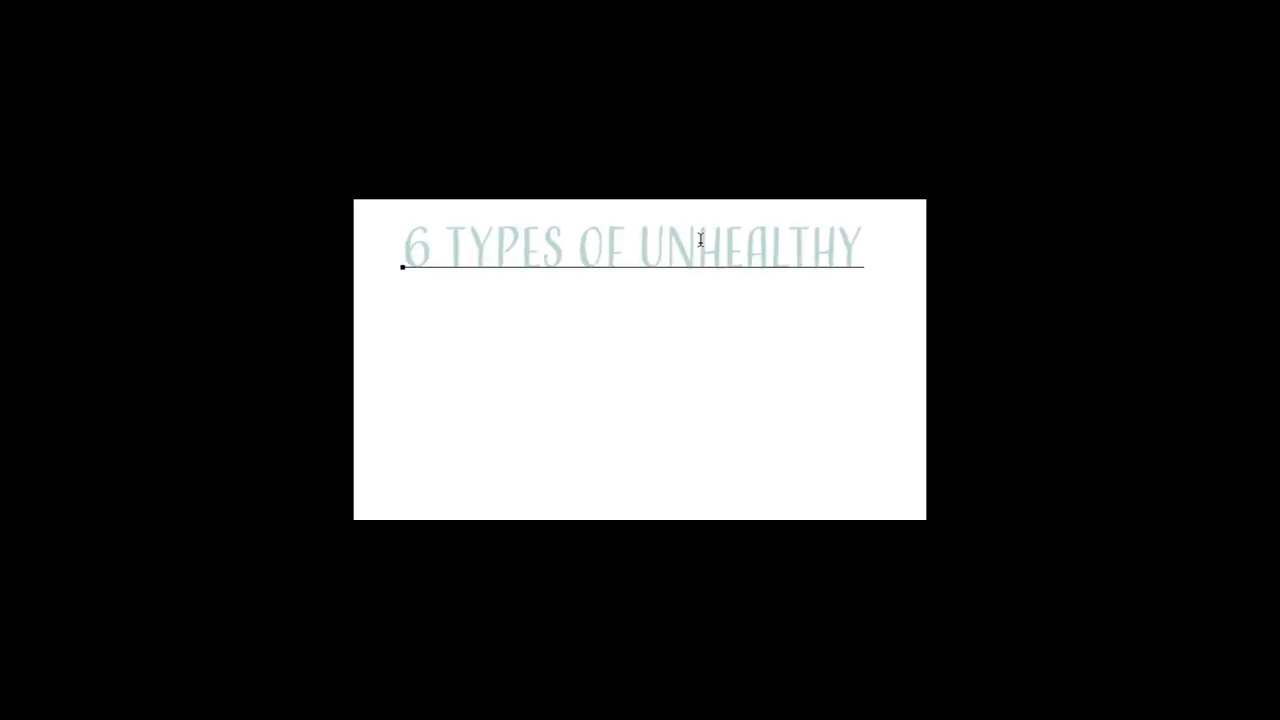
{"action": "type", "text": "FATHER SON RELATIONS"}
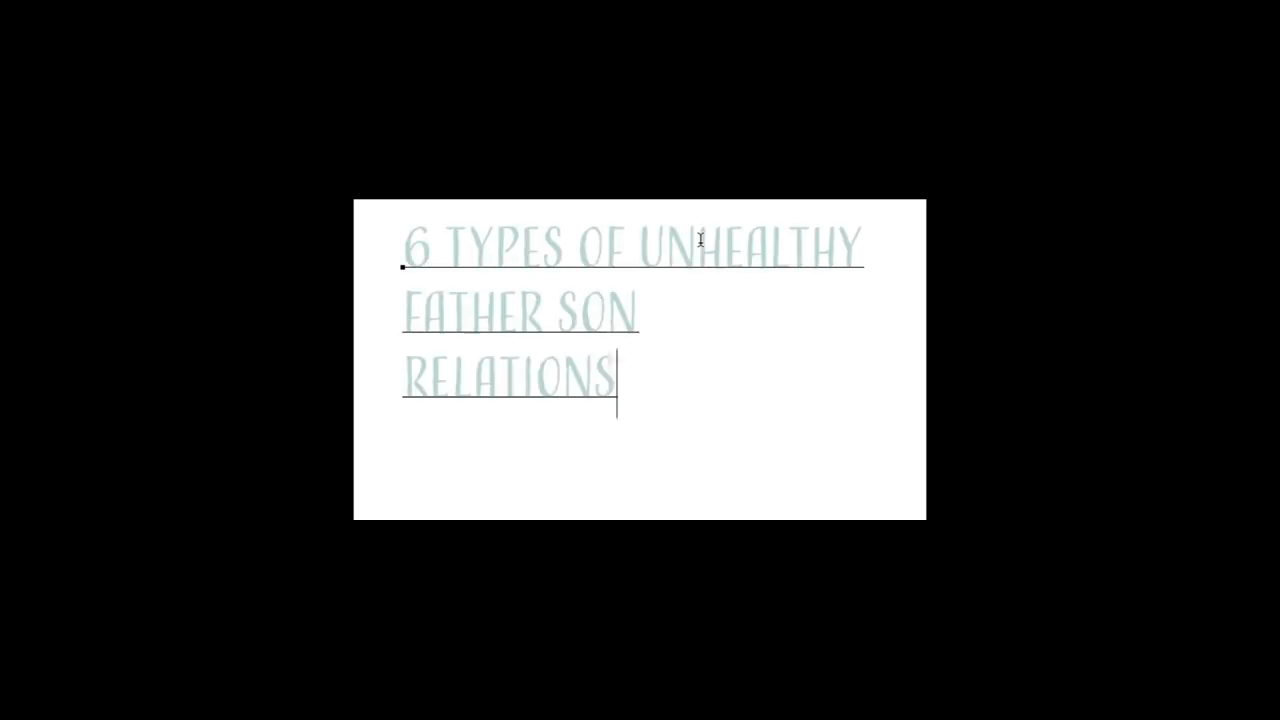
{"action": "type", "text": "HIPS."}
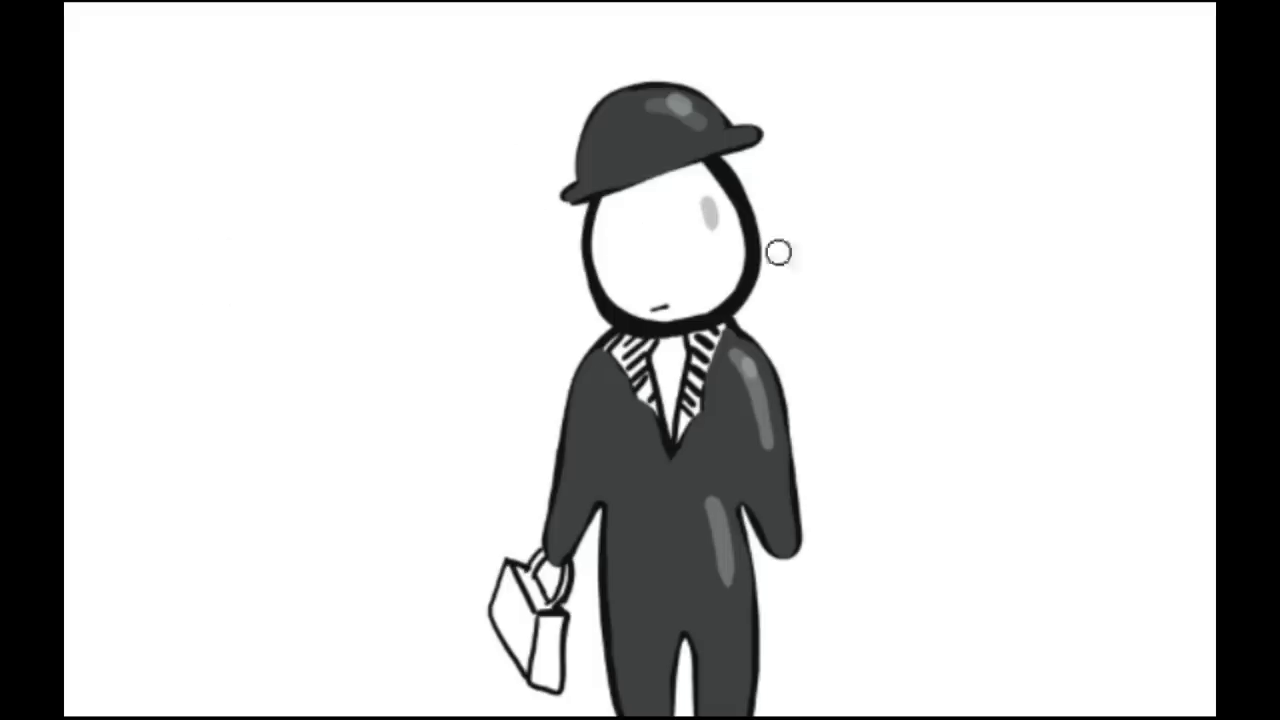
{"action": "mouse_move", "coordinate": [1031, 56]}
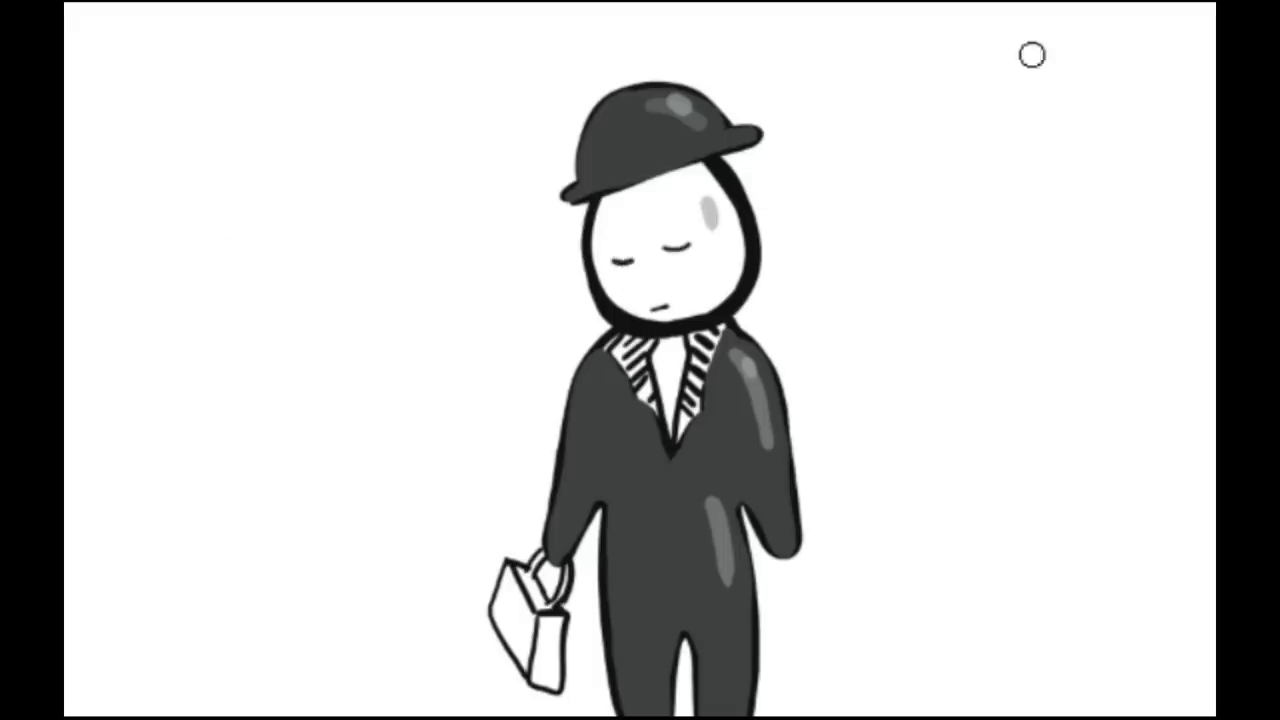
{"action": "mouse_move", "coordinate": [644, 280]}
{"action": "type", "text": "2. THE ADDICT"}
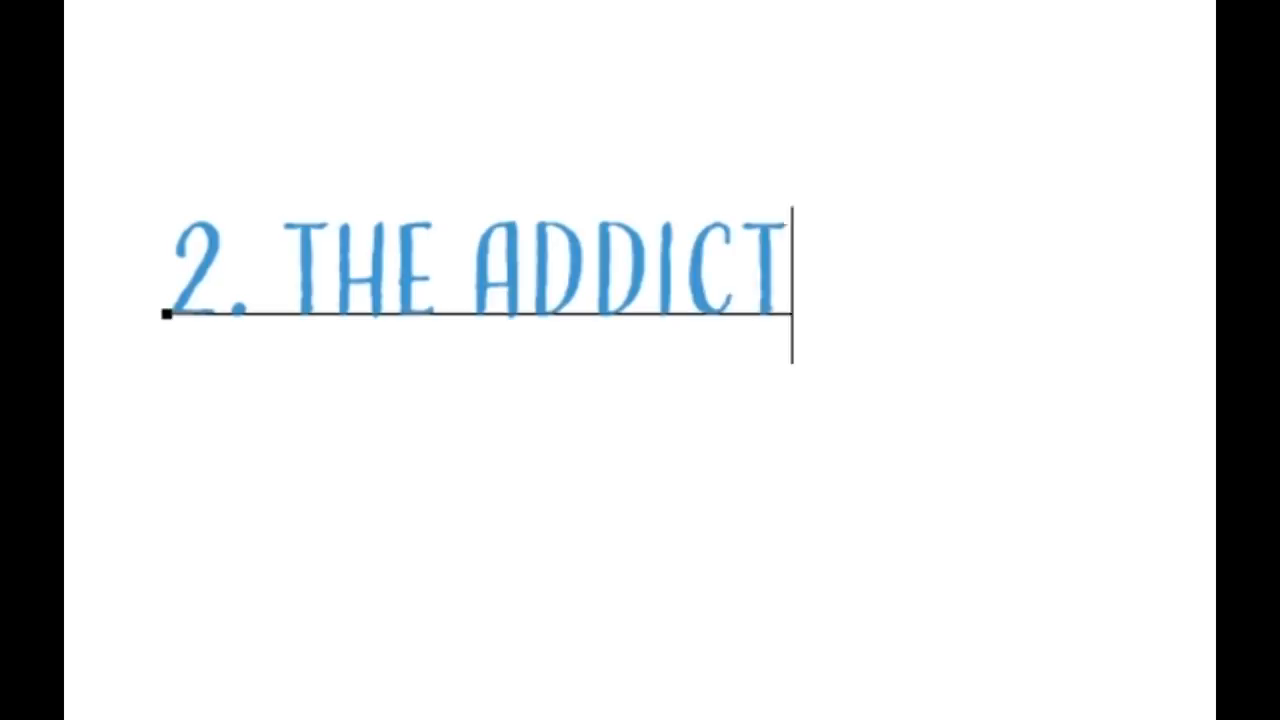
{"action": "type", "text": "FATHER."}
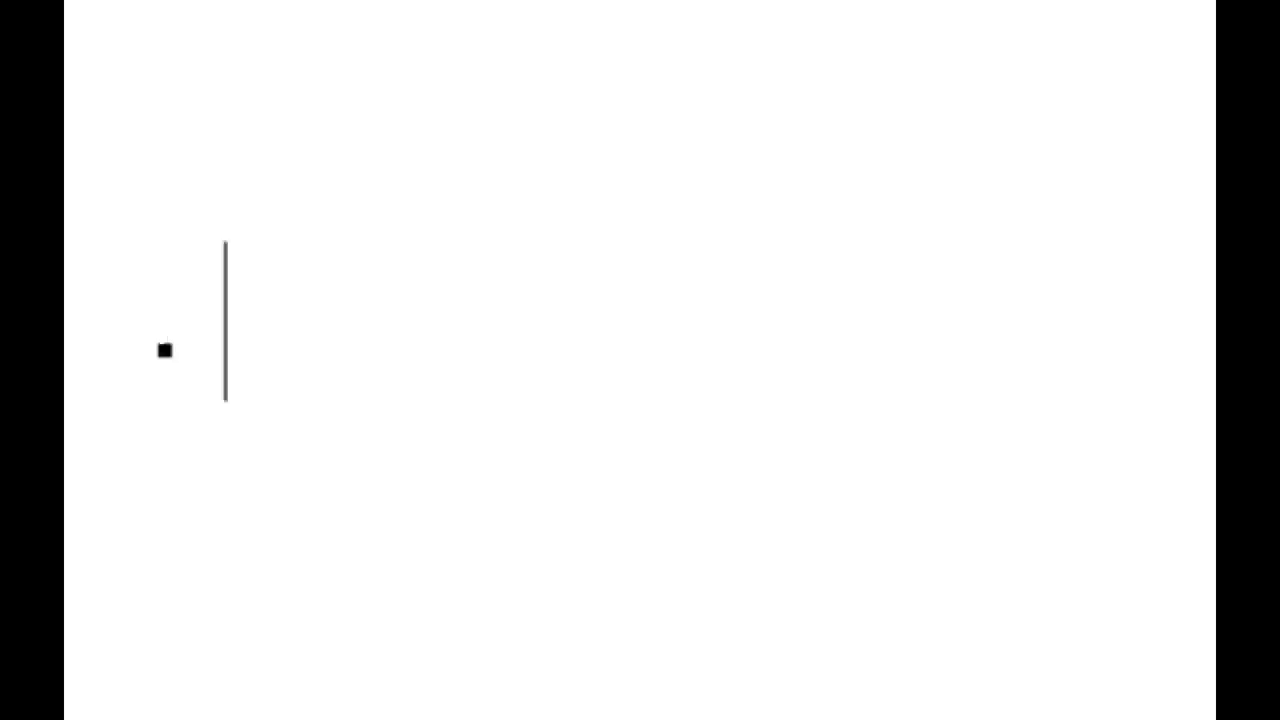
{"action": "type", "text": "3. THE HARSH FATHER"}
{"action": "type", "text": "4. THE"}
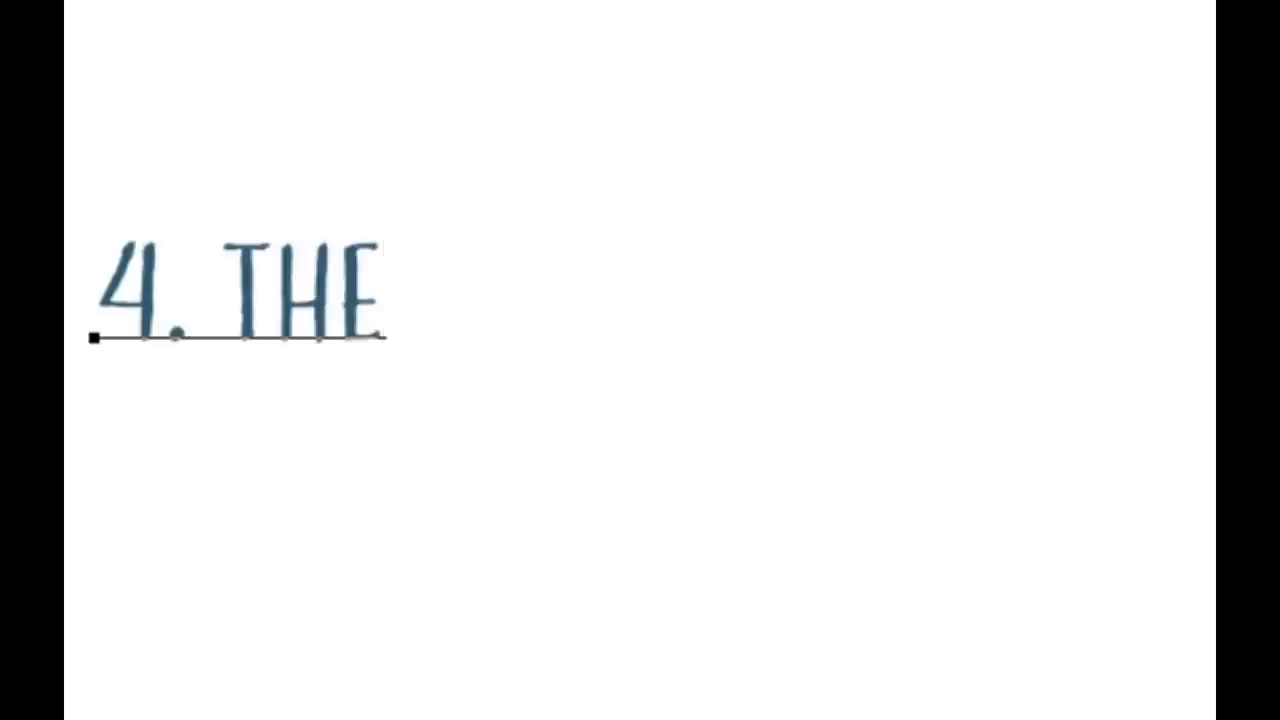
{"action": "type", "text": "PERFORMING FATHER."}
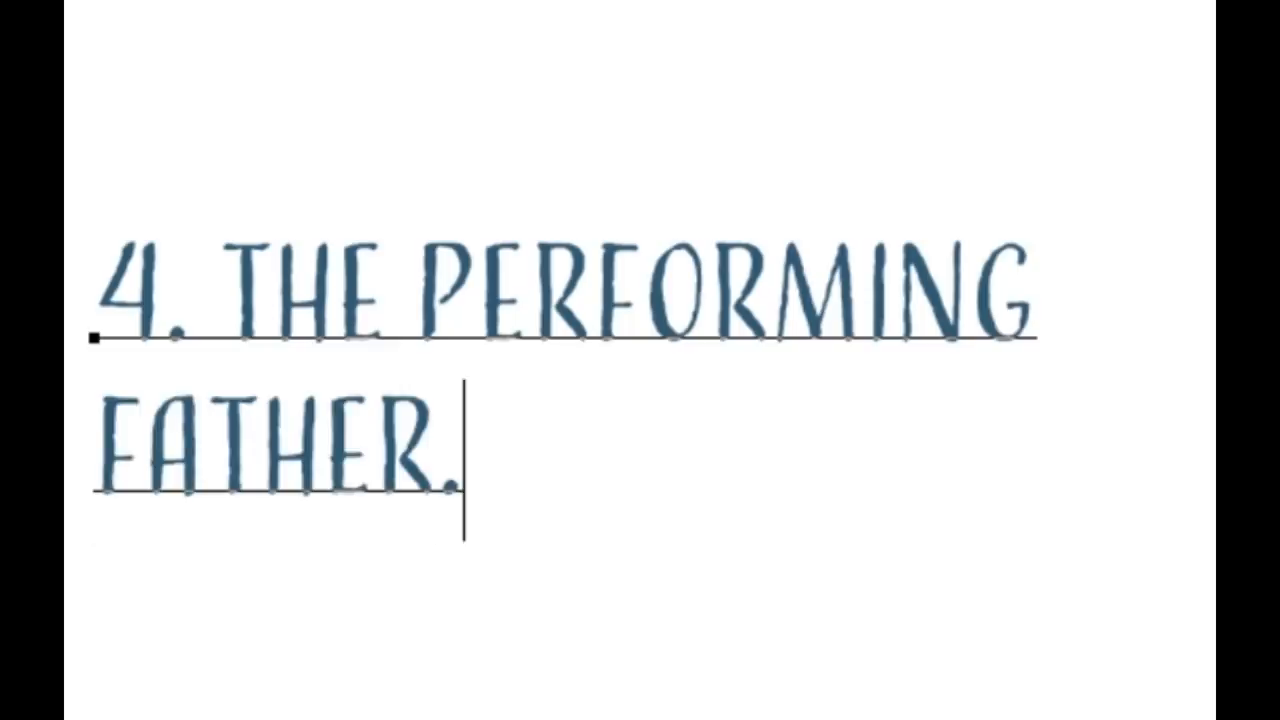